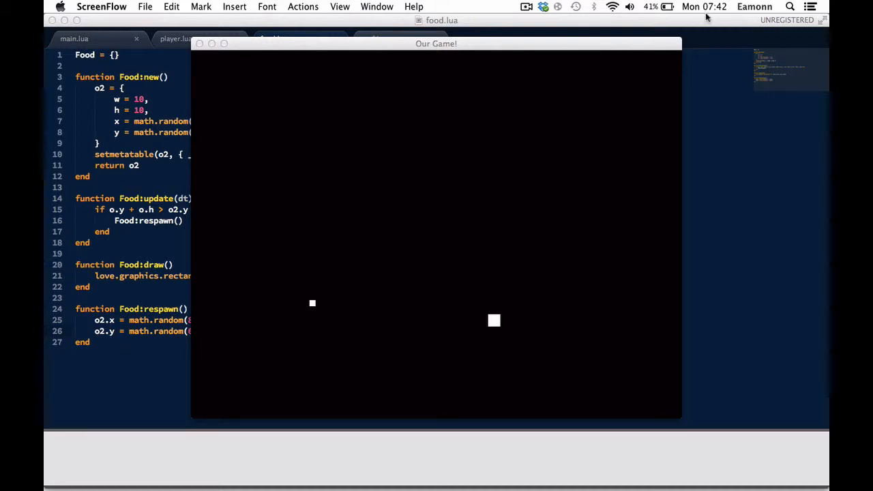
{"action": "mouse_move", "coordinate": [723, 22]}
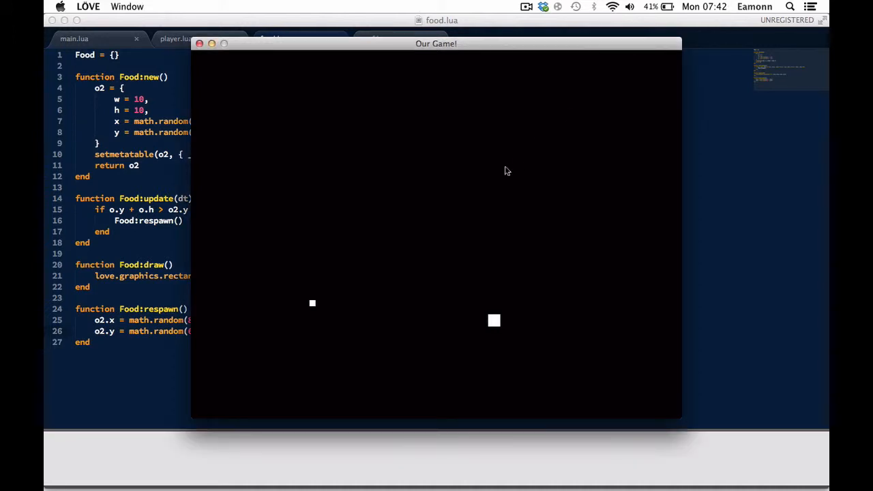
{"action": "mouse_move", "coordinate": [384, 77]}
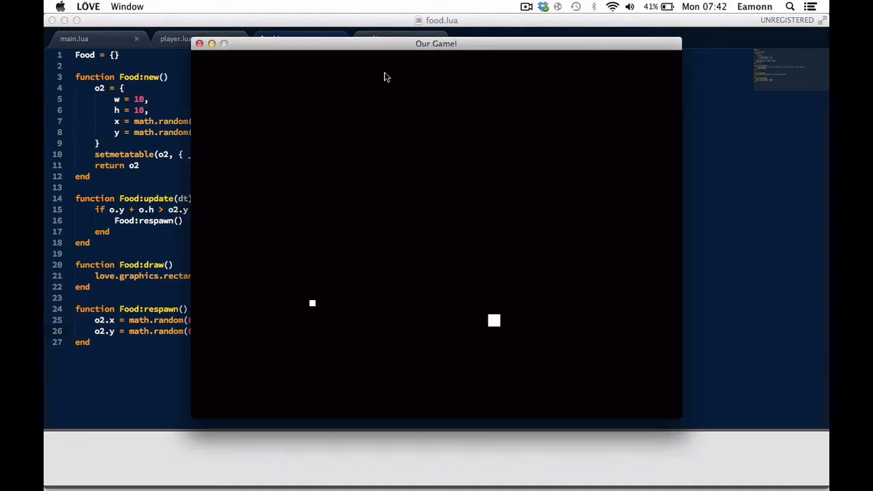
{"action": "mouse_move", "coordinate": [341, 231]}
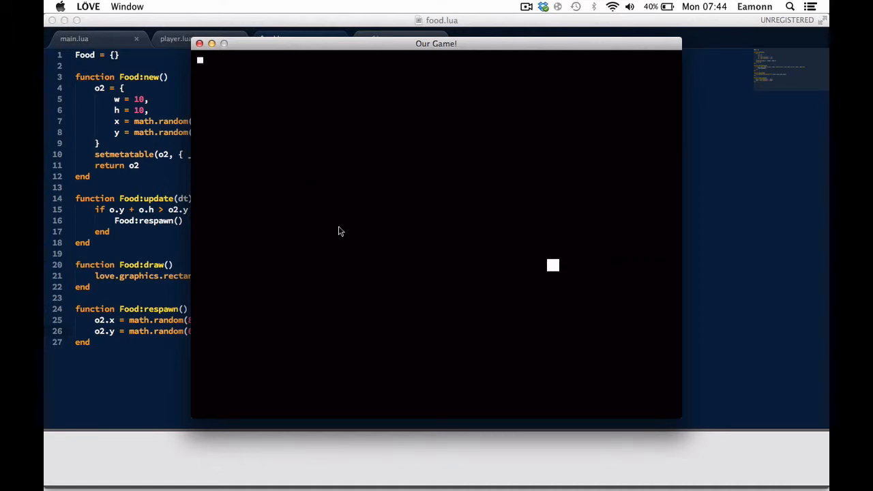
{"action": "mouse_move", "coordinate": [278, 69]}
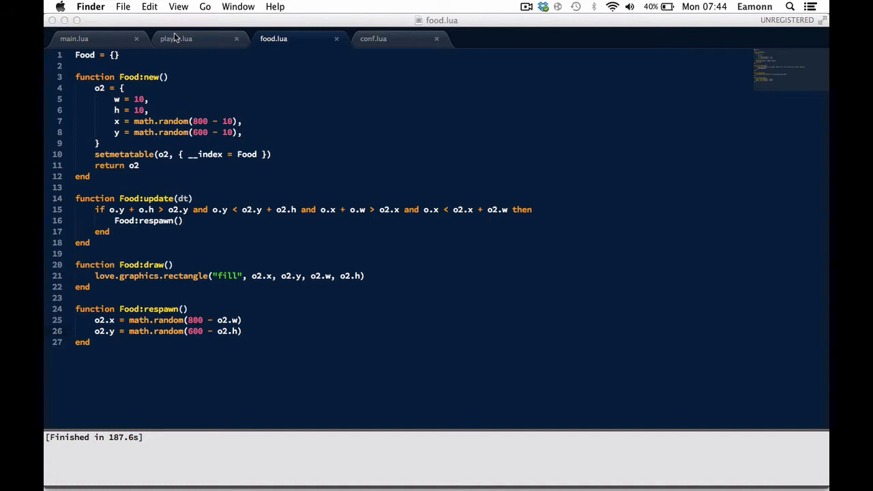
Add a 'score = 0,' field below speed in Player:new in player.lua.
{"action": "left_click", "coordinate": [176, 38]}
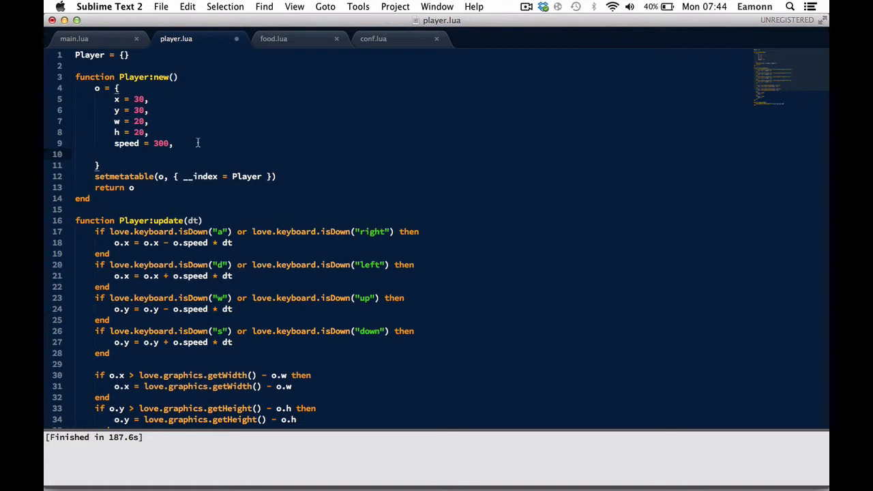
{"action": "type", "text": "score = 0,"}
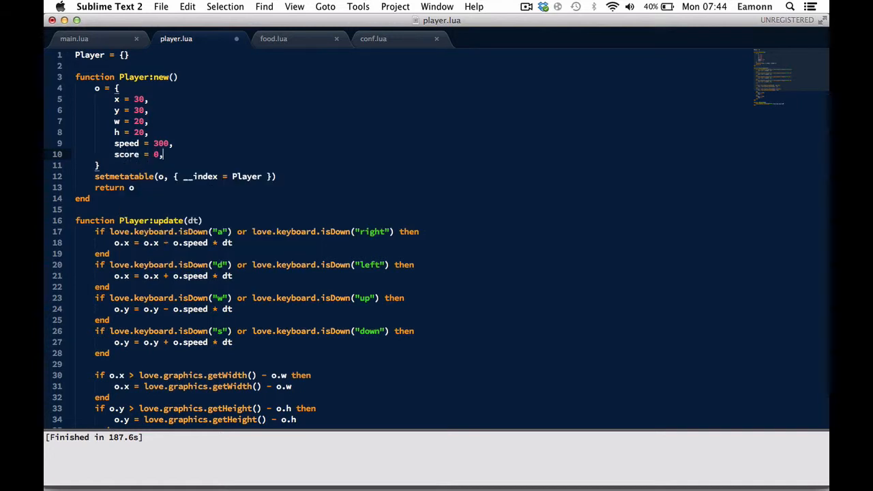
{"action": "mouse_move", "coordinate": [278, 30]}
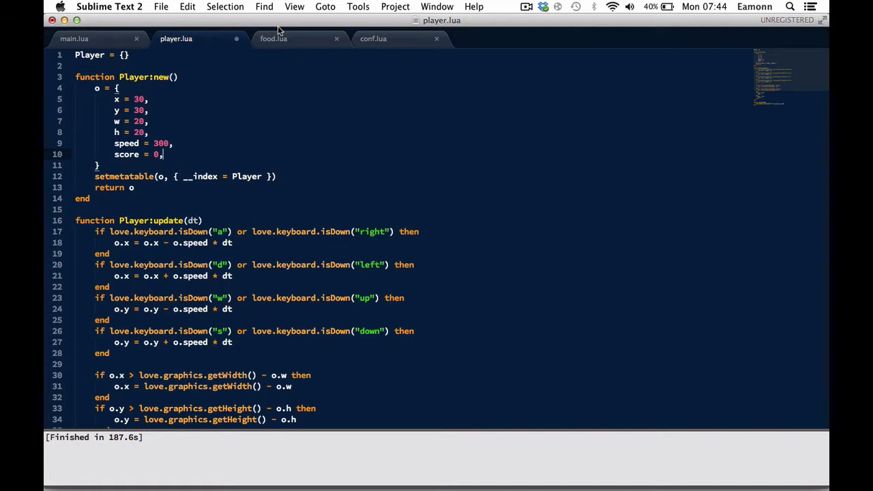
{"action": "left_click", "coordinate": [273, 38]}
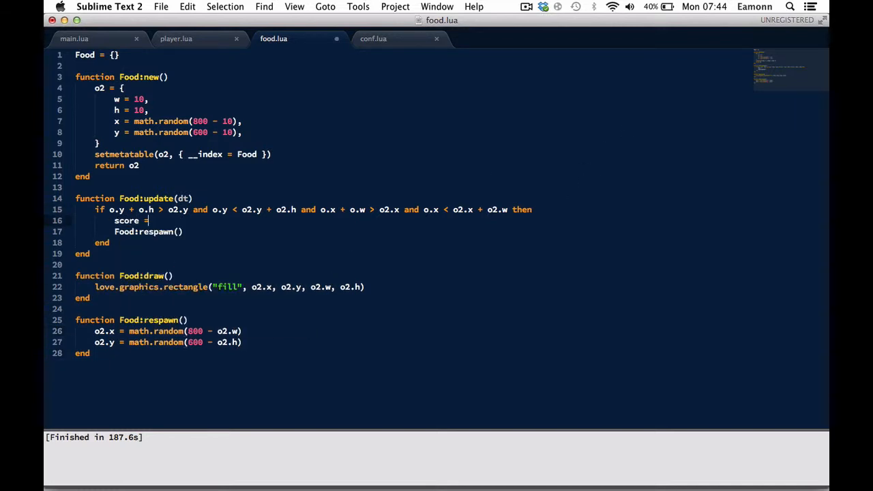
Insert 'score = math.floor(score + 1 * dt)' above Food:respawn() in food.lua's collision check.
{"action": "type", "text": "score + 1"}
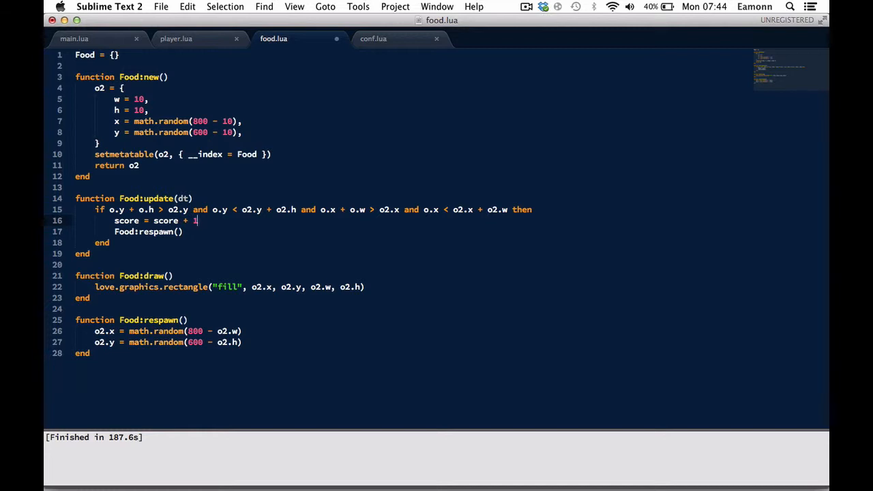
{"action": "type", "text": "* dt"}
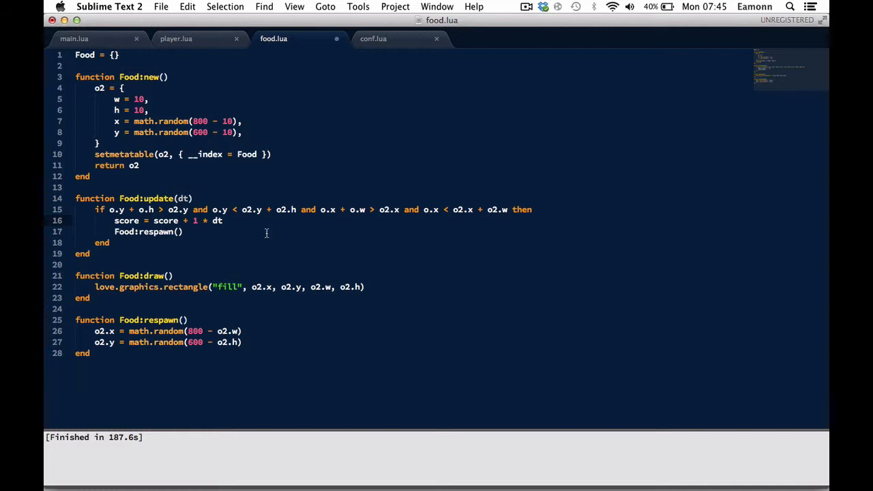
{"action": "type", "text": "math.floor("}
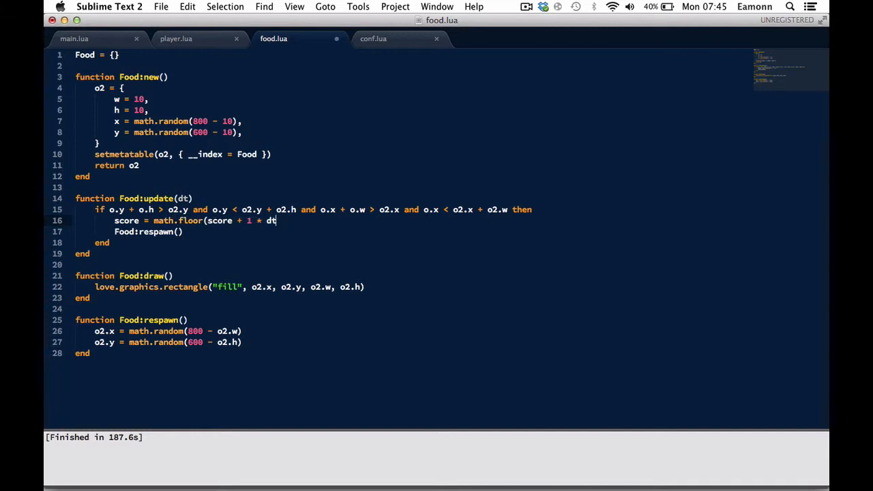
{"action": "type", "text": ")"}
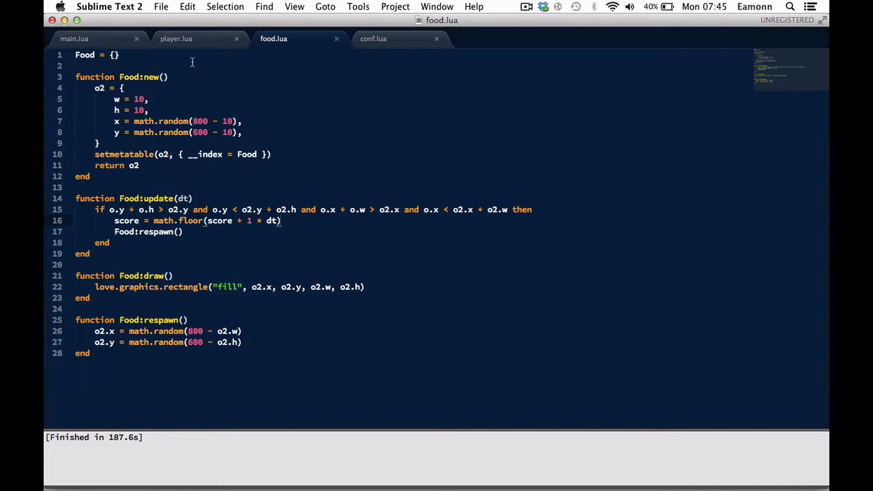
{"action": "left_click", "coordinate": [74, 38]}
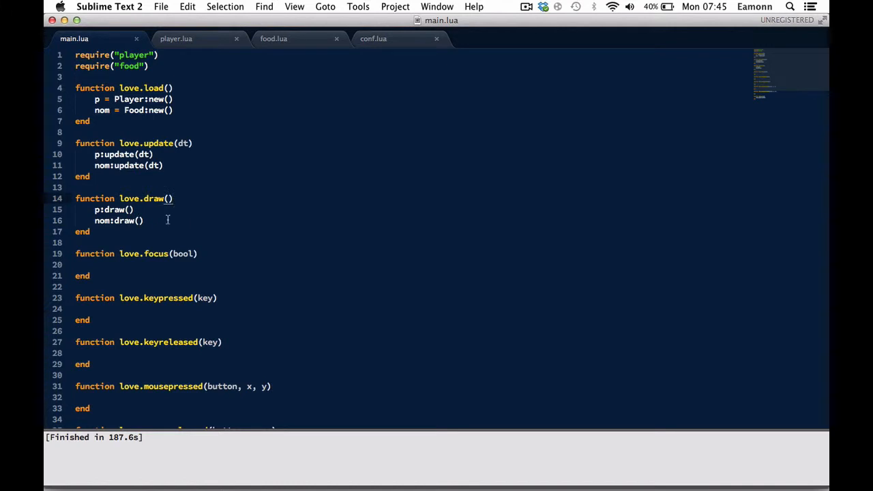
Add a love.graphics.print call showing "Score: " .. p.score in main.lua's love.draw.
{"action": "type", "text": "love.graphics.["}
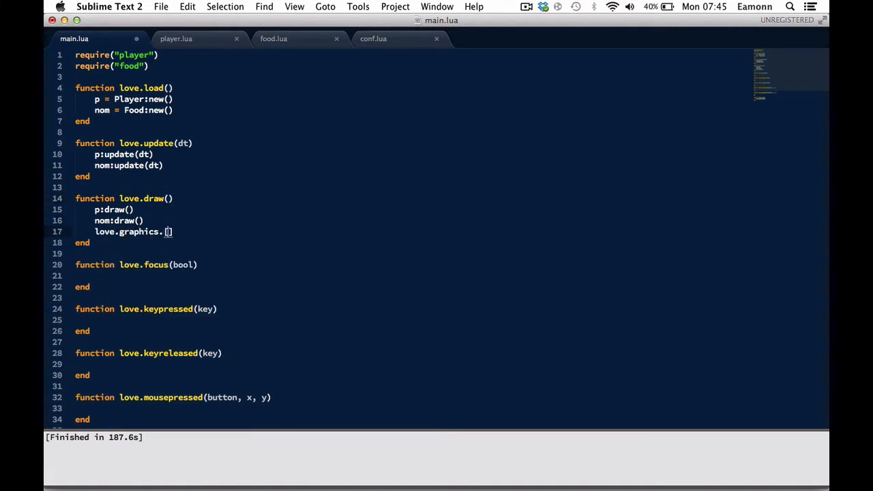
{"action": "type", "text": "print(\"\")"}
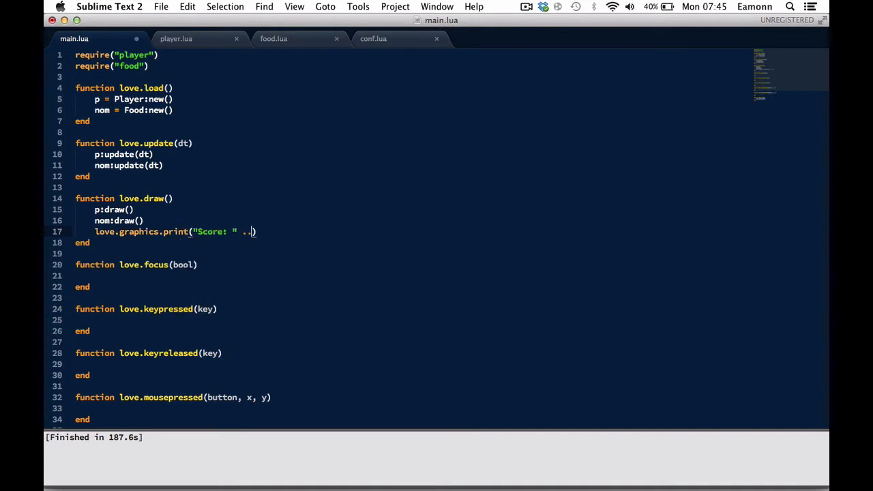
{"action": "type", "text": "p.score,"}
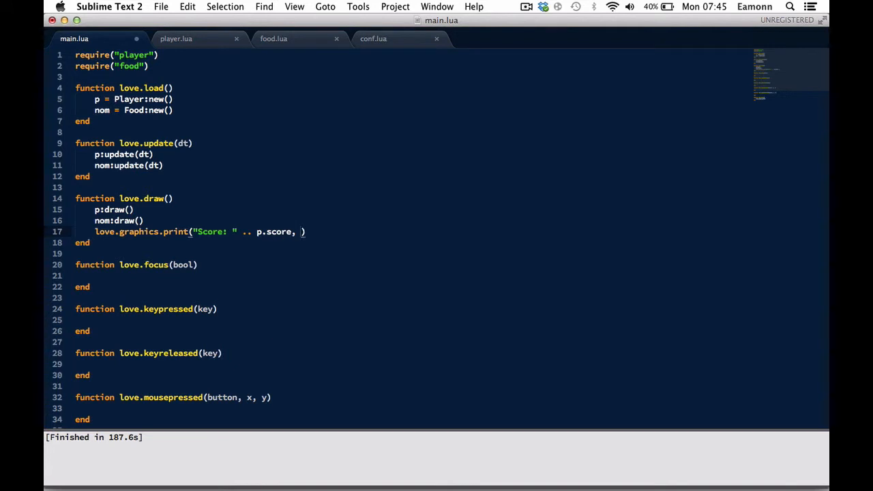
{"action": "type", "text": "16, 15"}
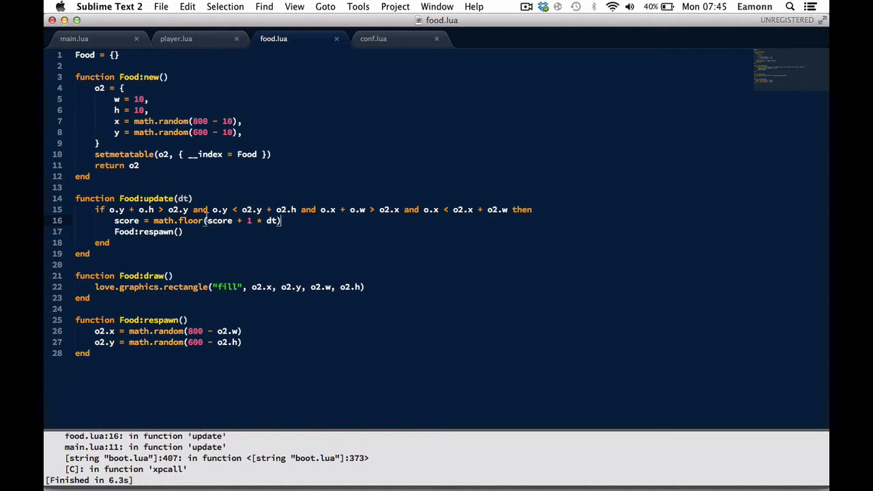
Change line 16 to o.score = o.score + 1, run the game to Score 9, then close it.
{"action": "type", "text": "0."}
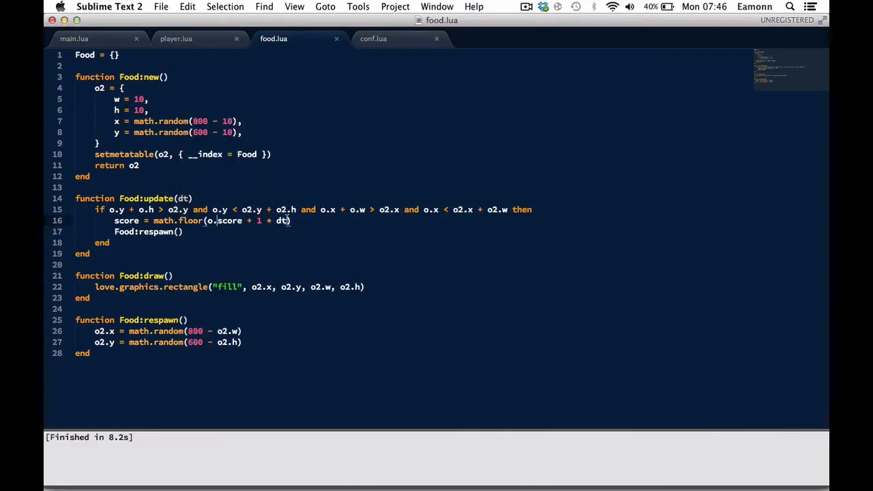
{"action": "type", "text": "score = score +"}
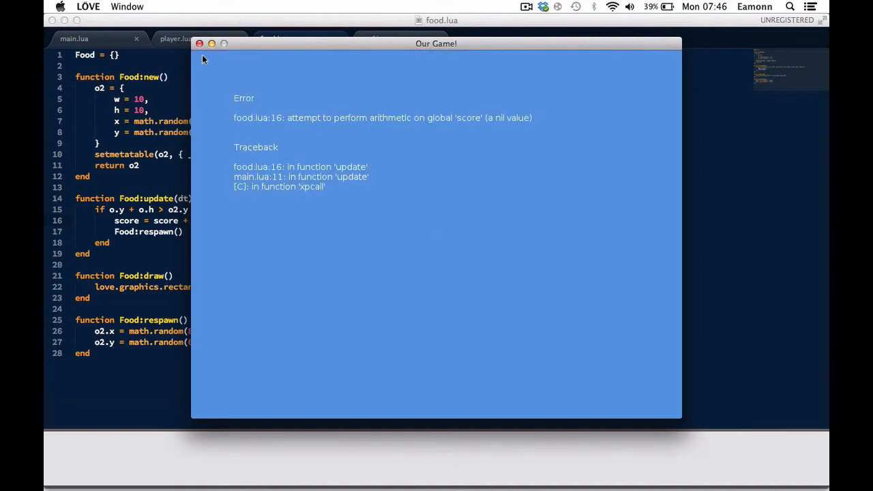
{"action": "left_click", "coordinate": [199, 44]}
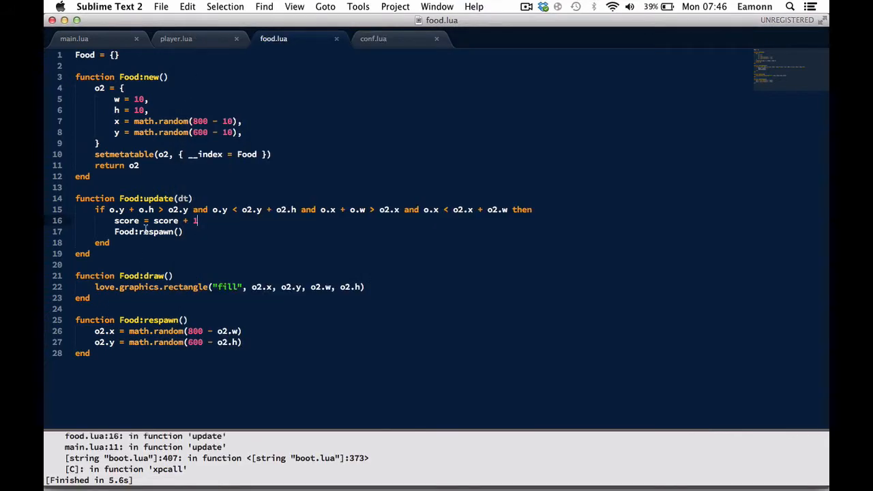
{"action": "type", "text": "1"}
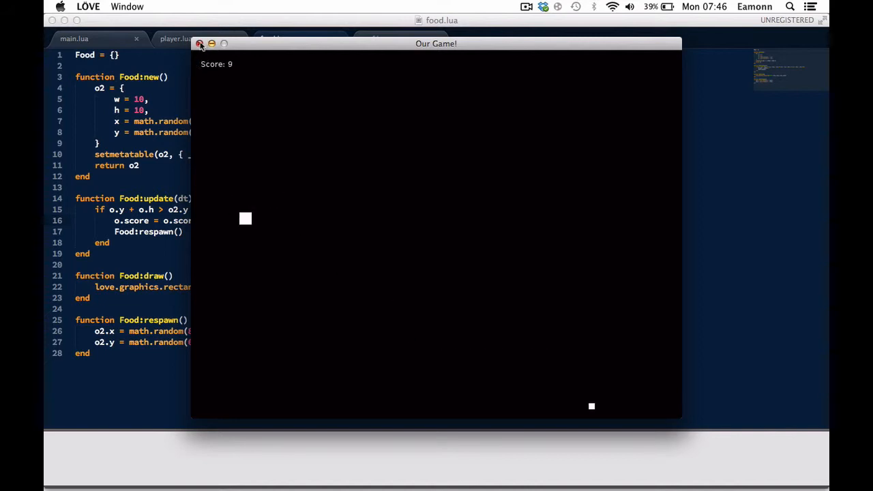
{"action": "left_click", "coordinate": [201, 44]}
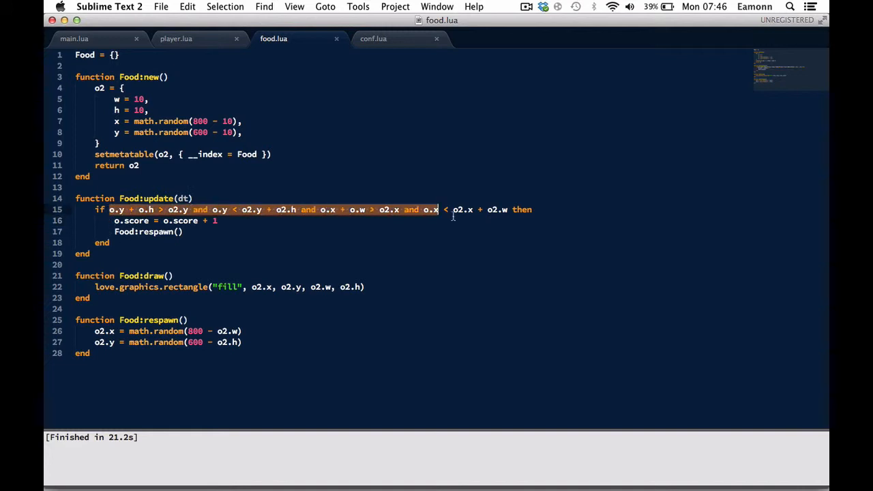
Append the comment '-- Checks collision' after 'then' on food.lua line 15.
{"action": "type", "text": "-- d"}
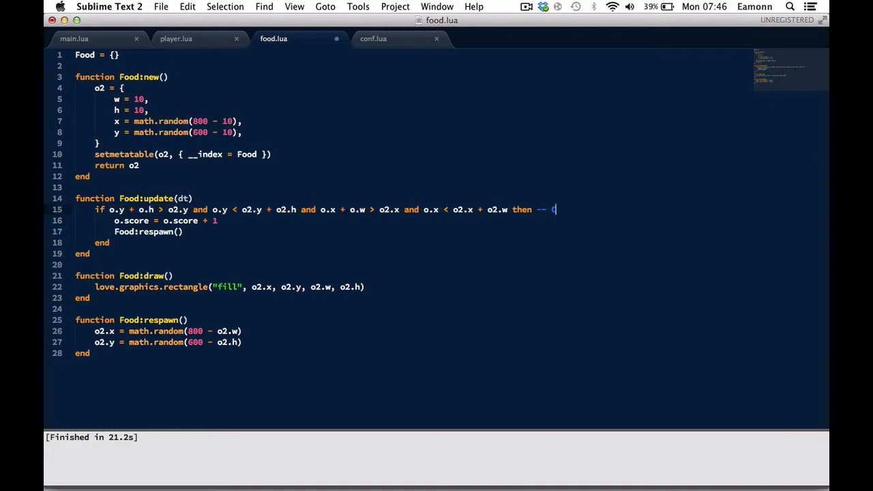
{"action": "type", "text": "Checks collision"}
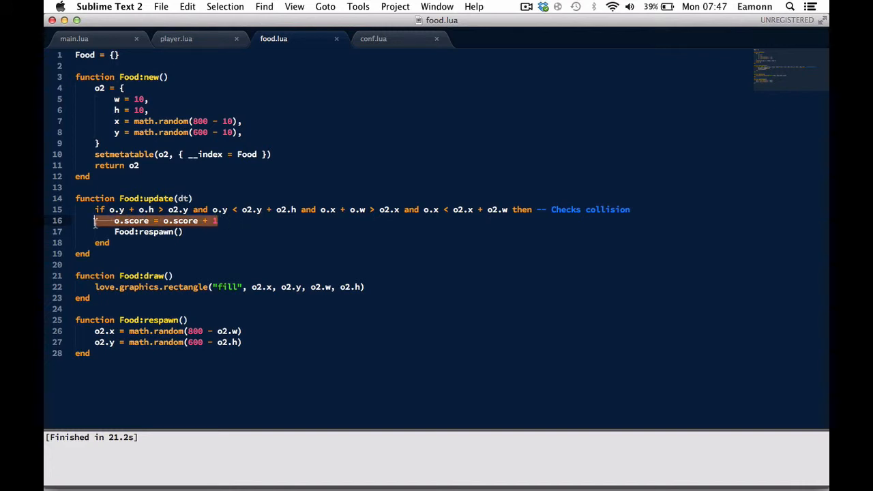
{"action": "left_click", "coordinate": [526, 7]}
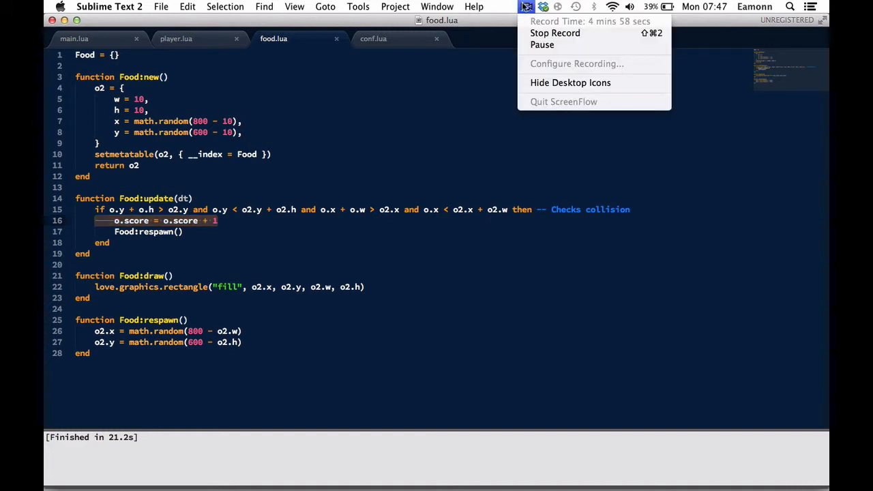
{"action": "left_click", "coordinate": [176, 60]}
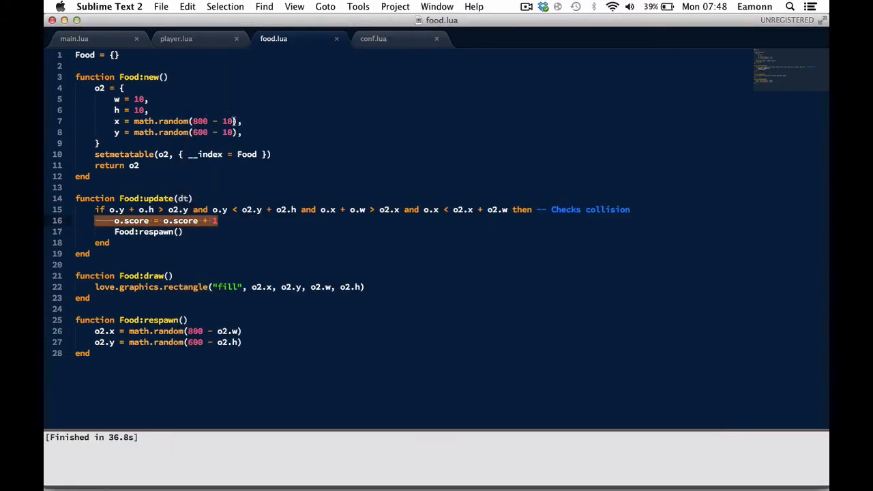
Change food's y spawn offset to 600 - 32 and bring up player.lua's boundary code.
{"action": "type", "text": "32"}
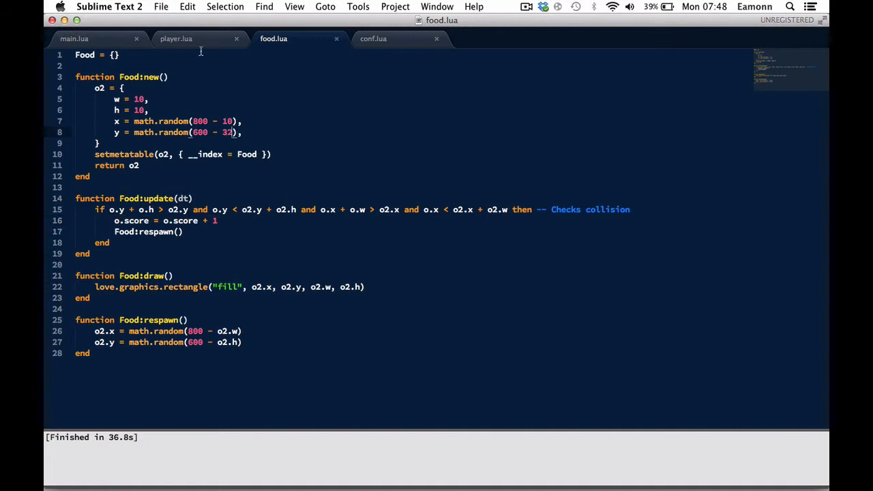
{"action": "left_click", "coordinate": [176, 38]}
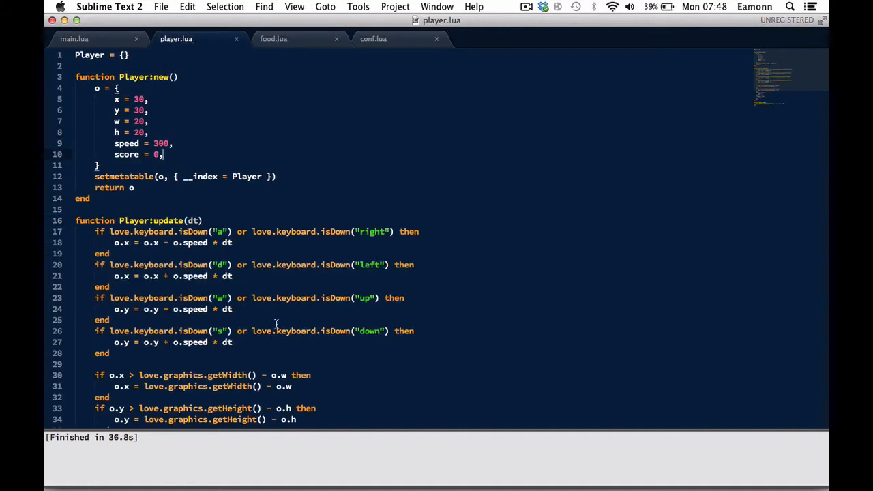
{"action": "scroll", "scroll_direction": "down", "scroll_amount": 3}
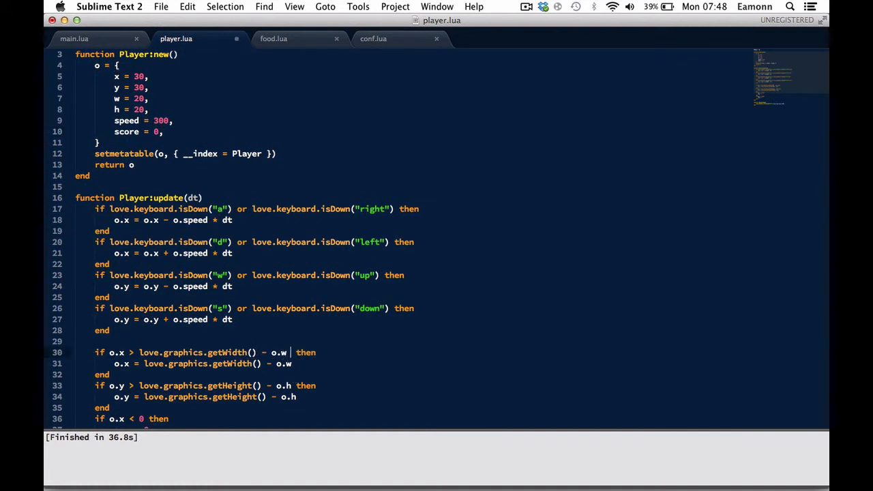
{"action": "type", "text": "+"}
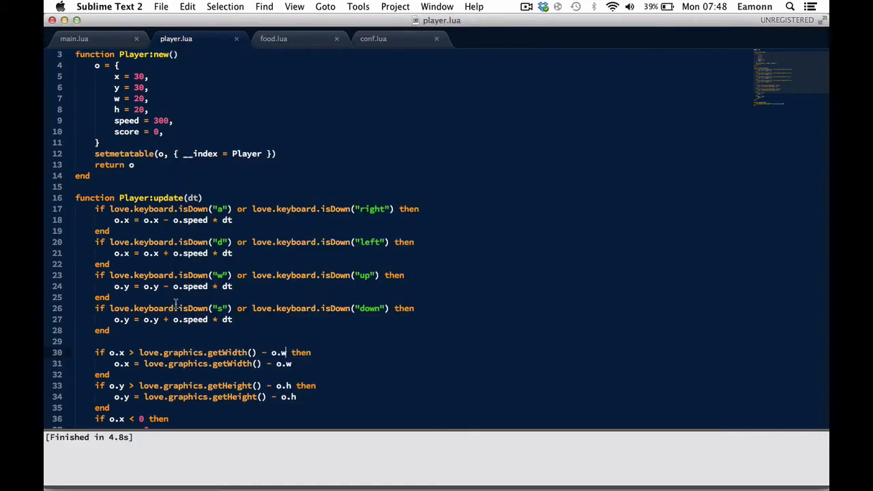
Make player.lua's top boundary read 'if o.y < 50 then o.y = 50'.
{"action": "scroll", "scroll_direction": "down", "scroll_amount": 3}
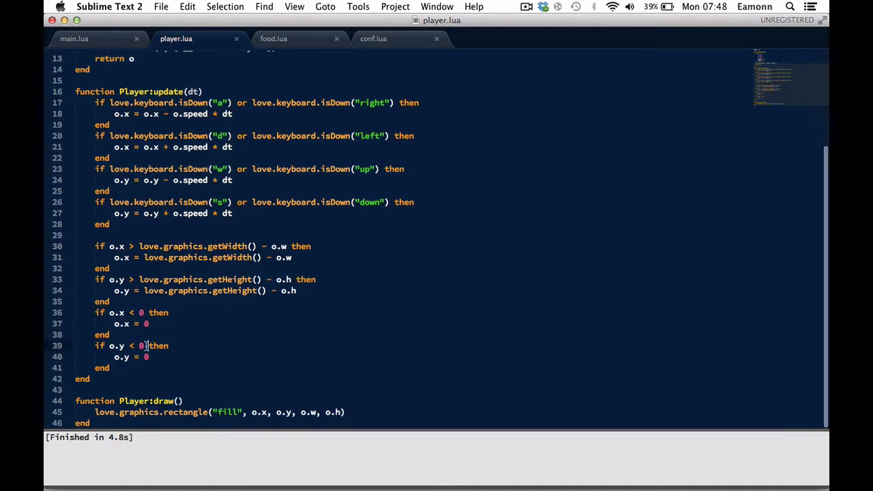
{"action": "key", "text": "backspace"}
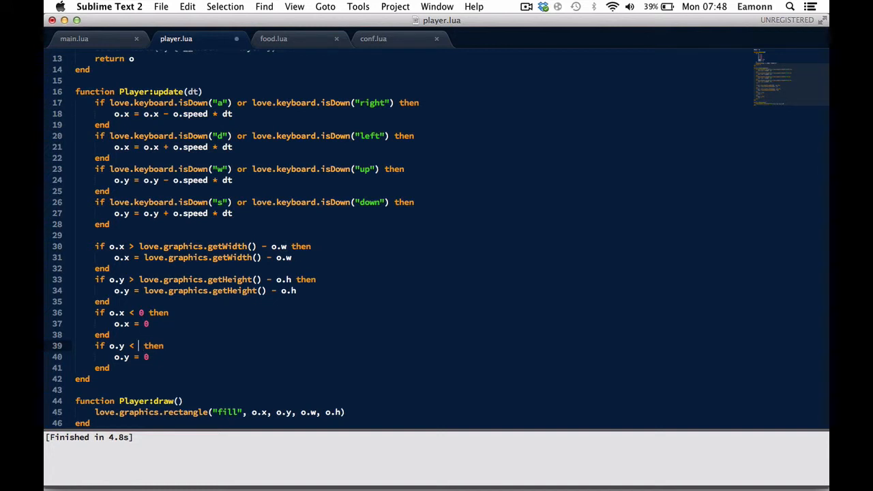
{"action": "type", "text": "16"}
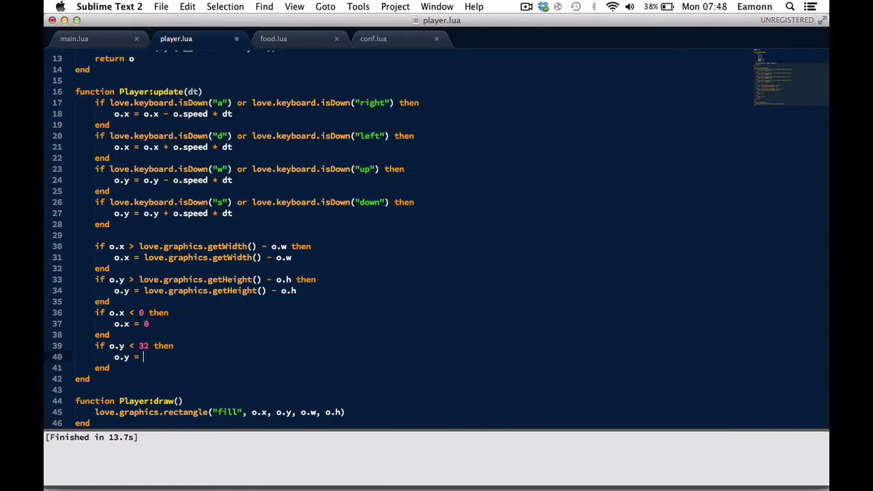
{"action": "type", "text": "50"}
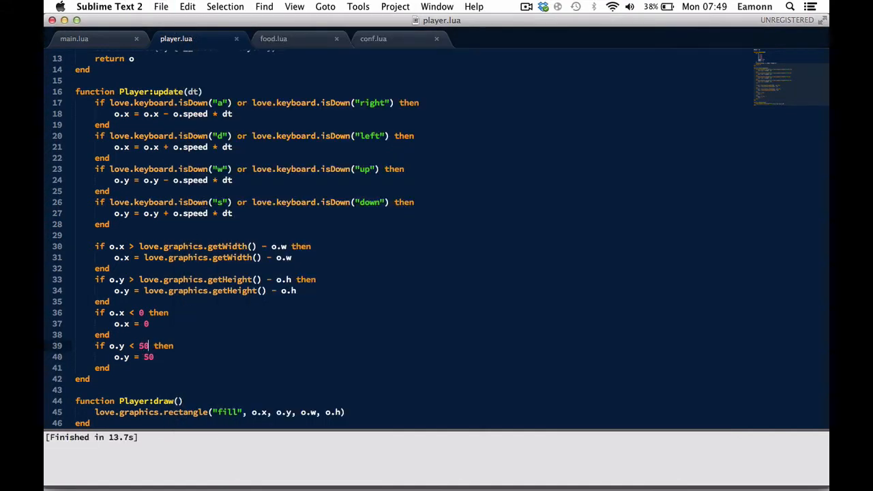
Test-play the game briefly to Score: 1 and close its window.
{"action": "left_click", "coordinate": [274, 38]}
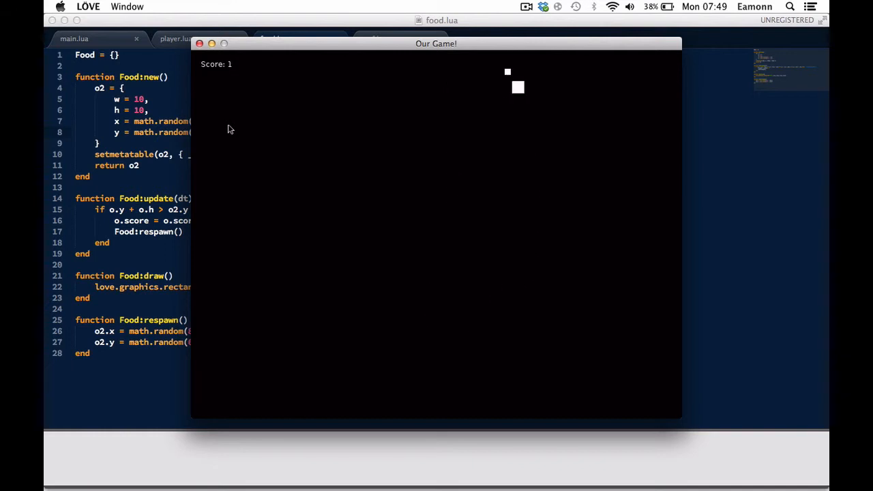
{"action": "left_click", "coordinate": [200, 44]}
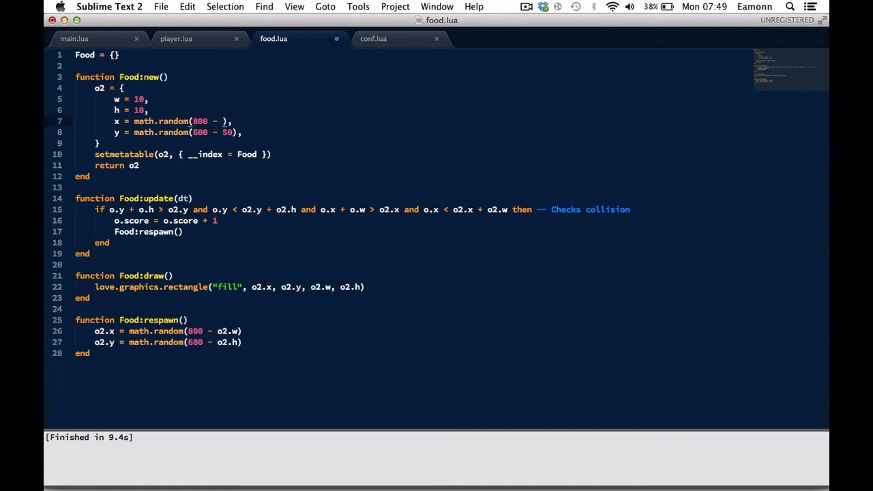
{"action": "type", "text": "10"}
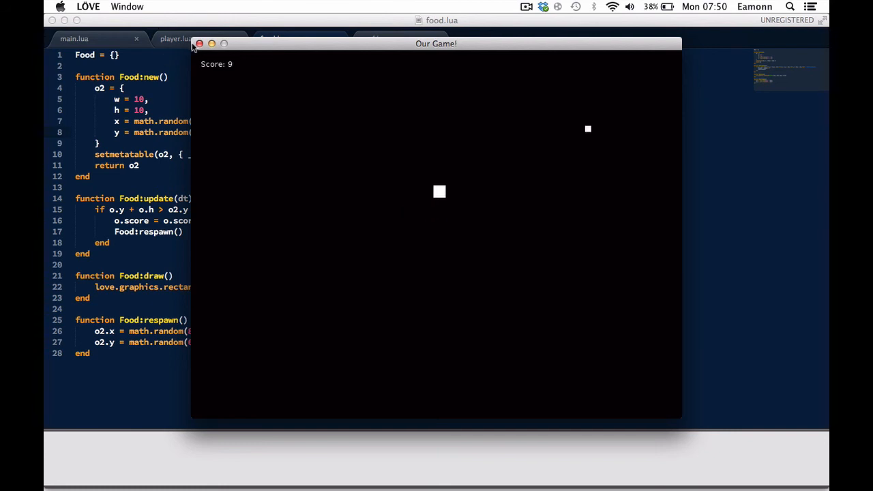
Close the LÖVE game window after collecting food up to Score: 9.
{"action": "left_click", "coordinate": [199, 43]}
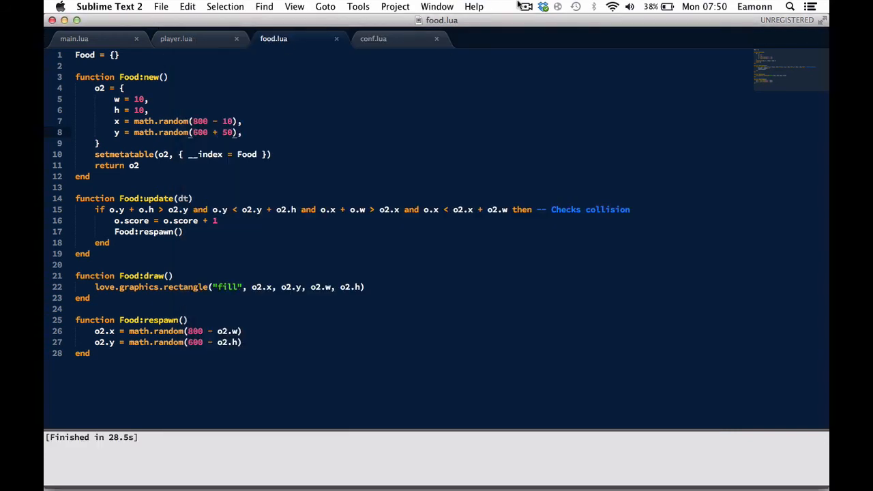